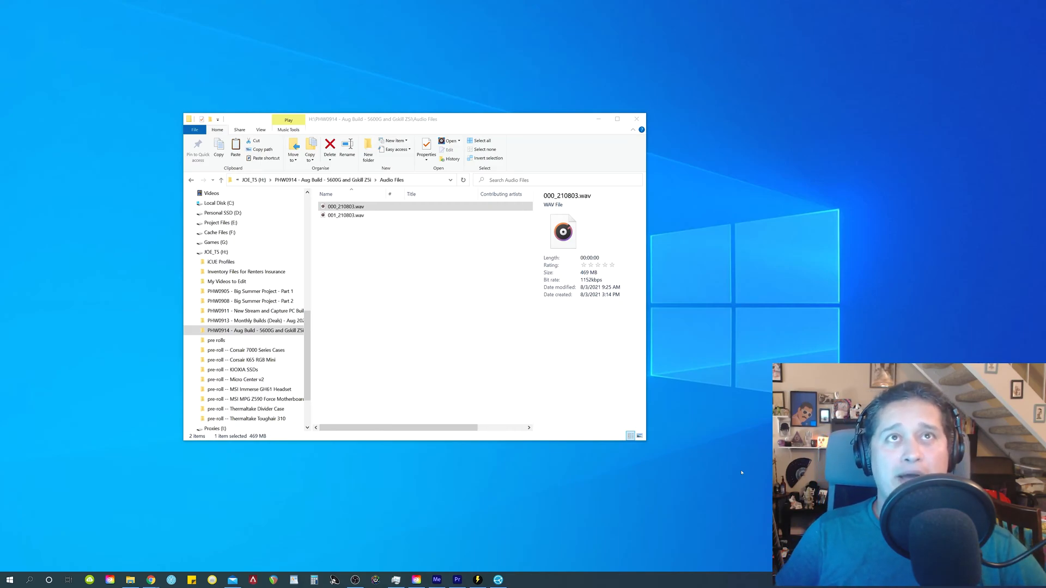
Play the second recording, 001_210803.wav, to confirm it works.
click(345, 215)
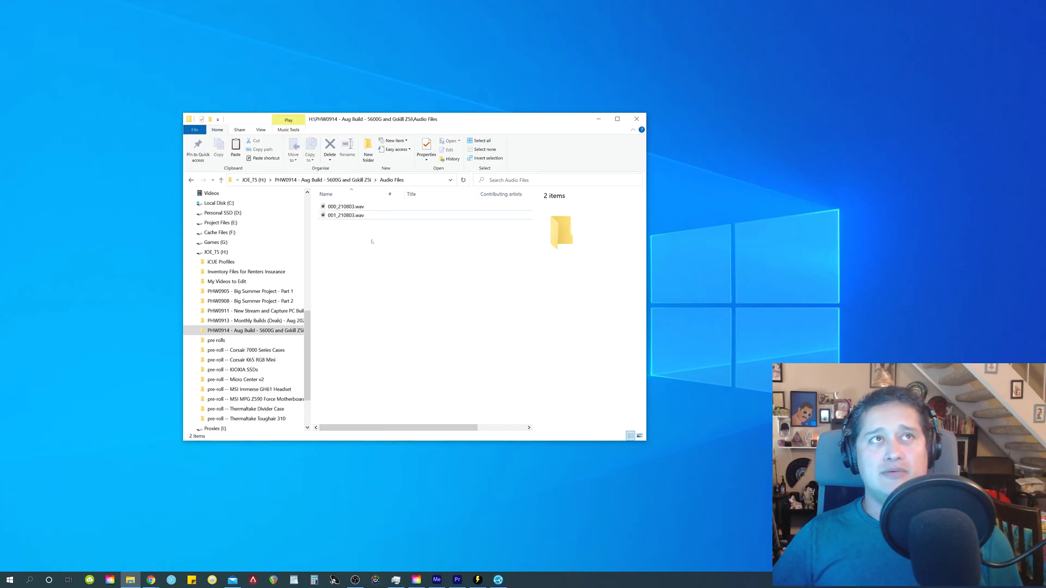
click(346, 215)
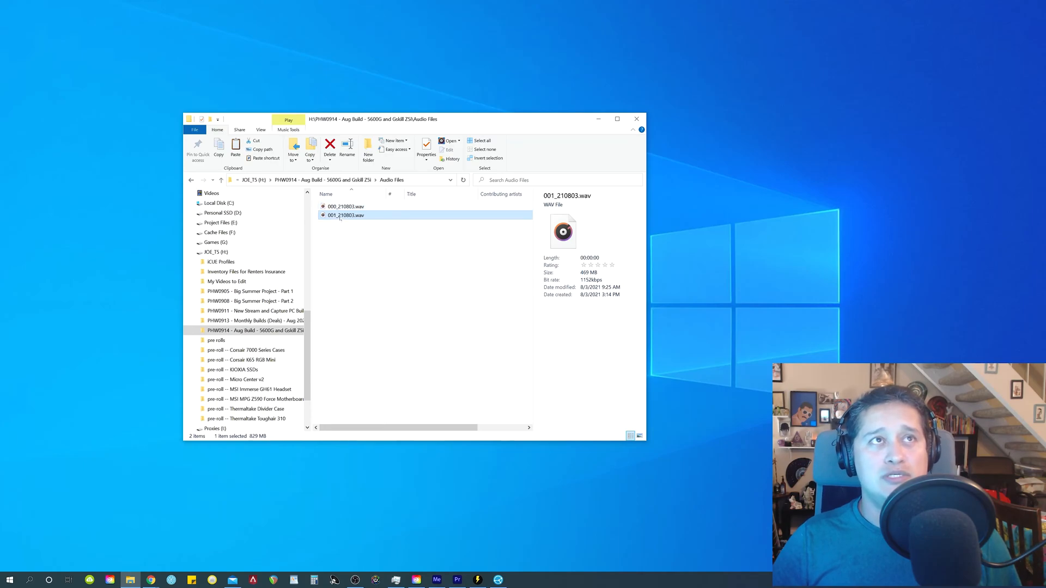
click(346, 214)
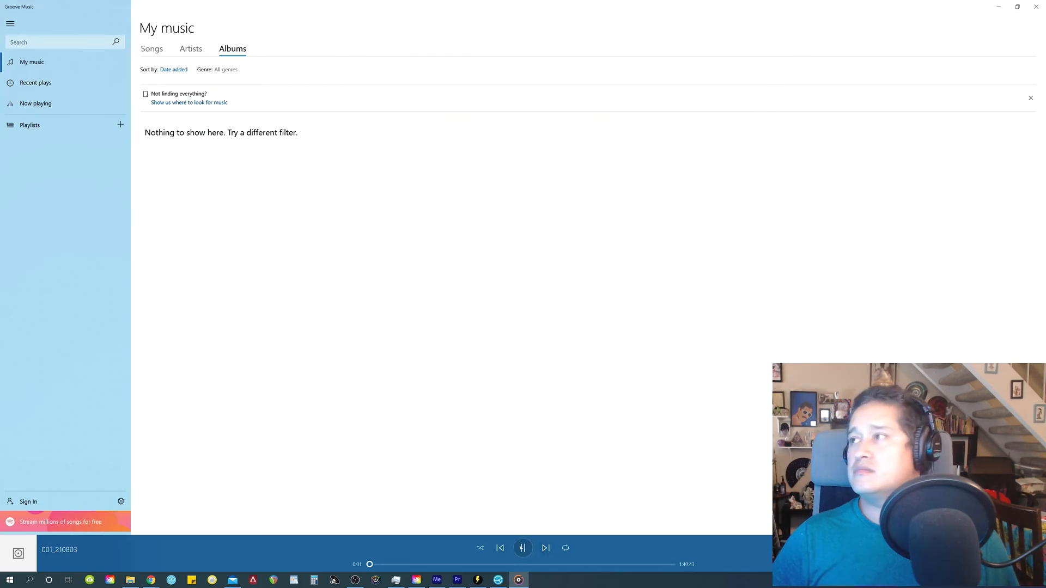
Back in the folder, try opening the empty first recording 000_210803.wav.
click(523, 547)
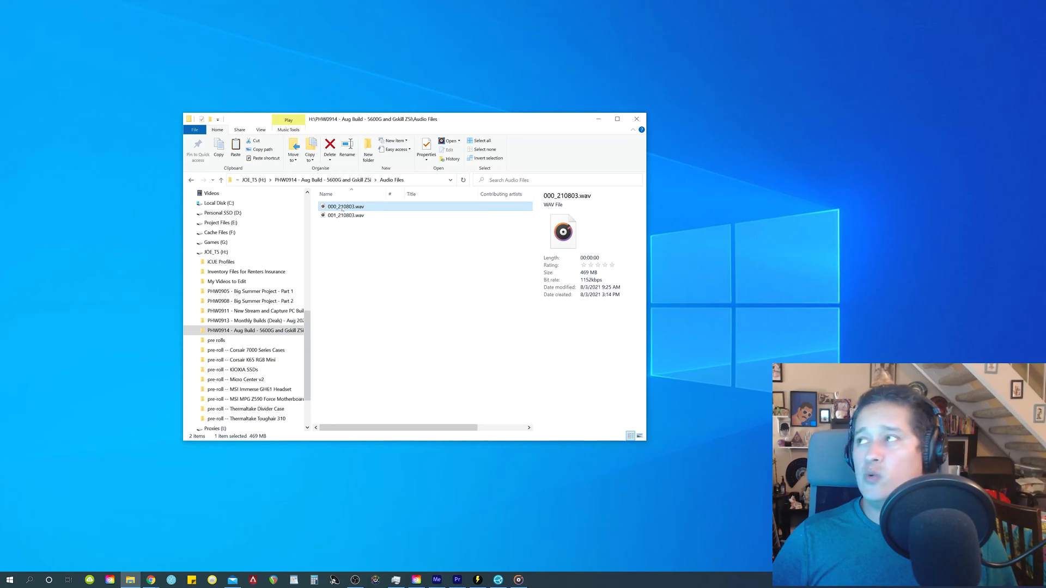
double_click(346, 206)
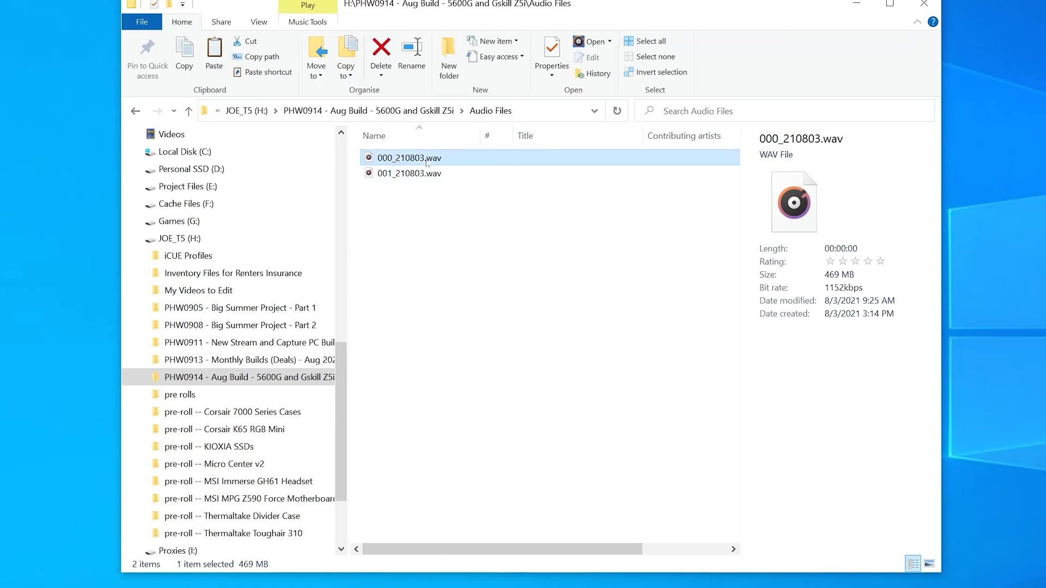
mouse_move(839, 255)
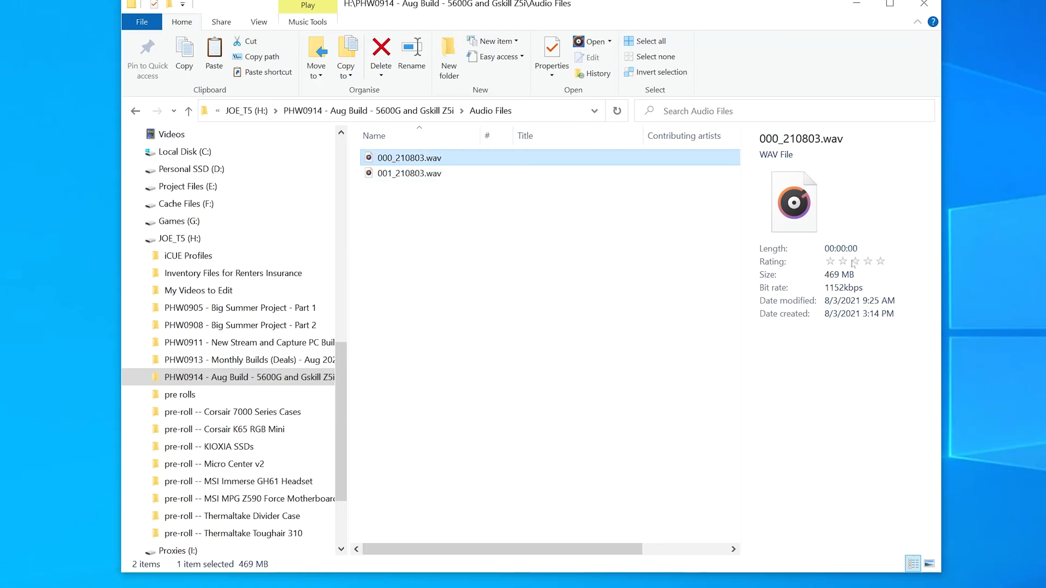
click(889, 4)
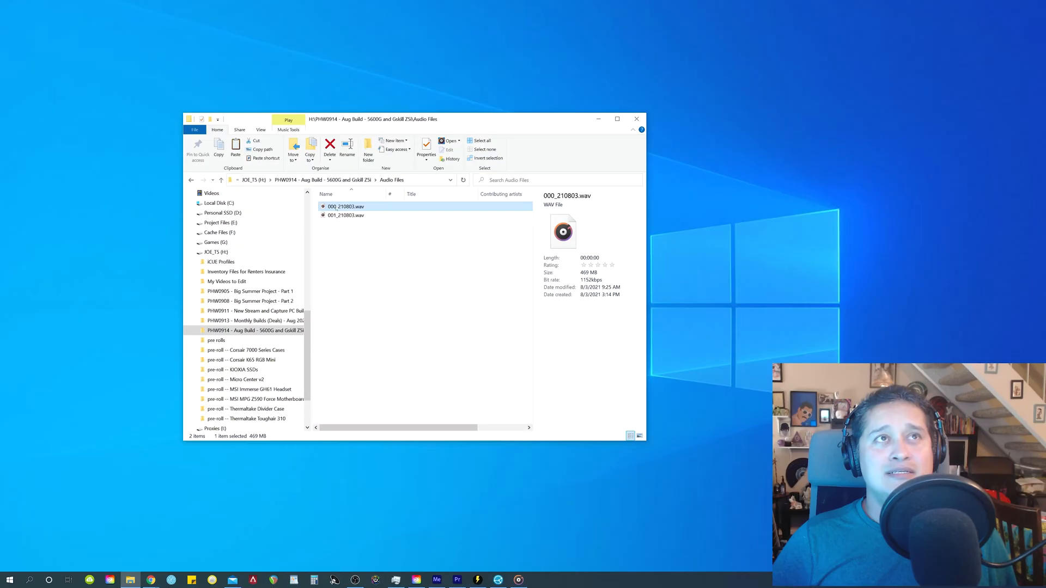
mouse_move(345, 214)
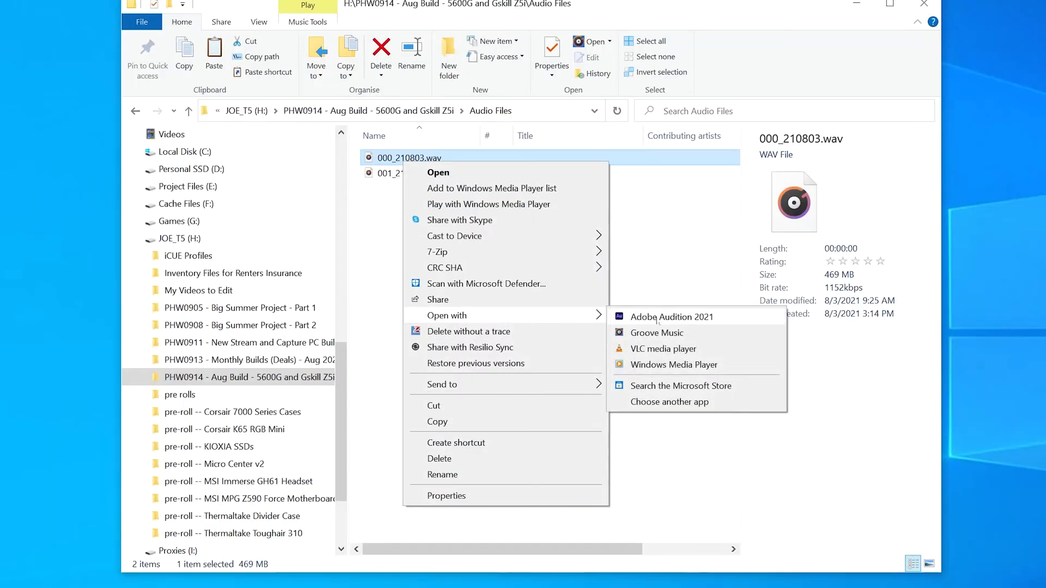
Open 000_210803.wav with Adobe Audition 2021 and accept the recovered-file warning.
click(672, 318)
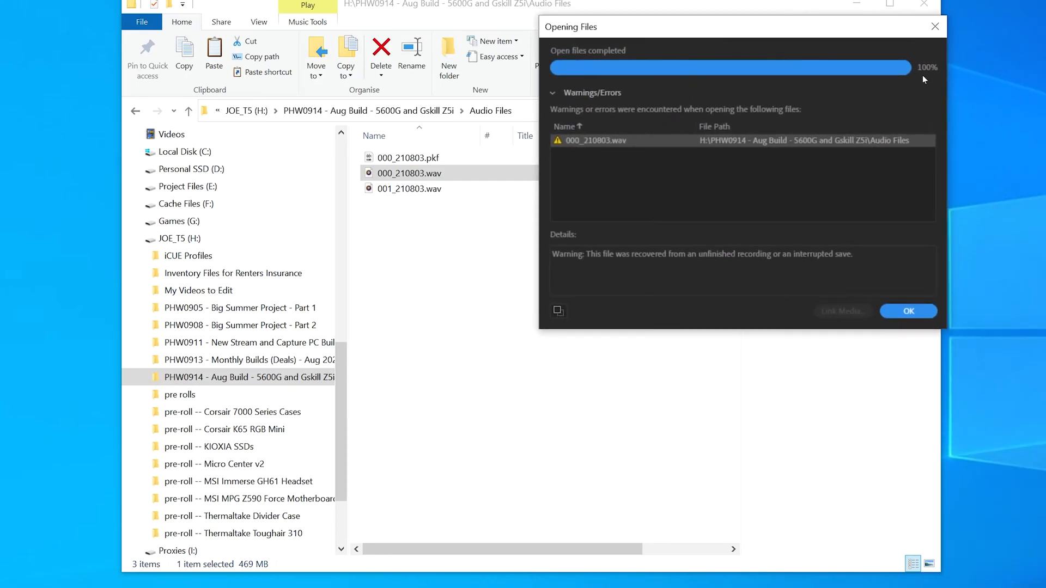
mouse_move(591, 118)
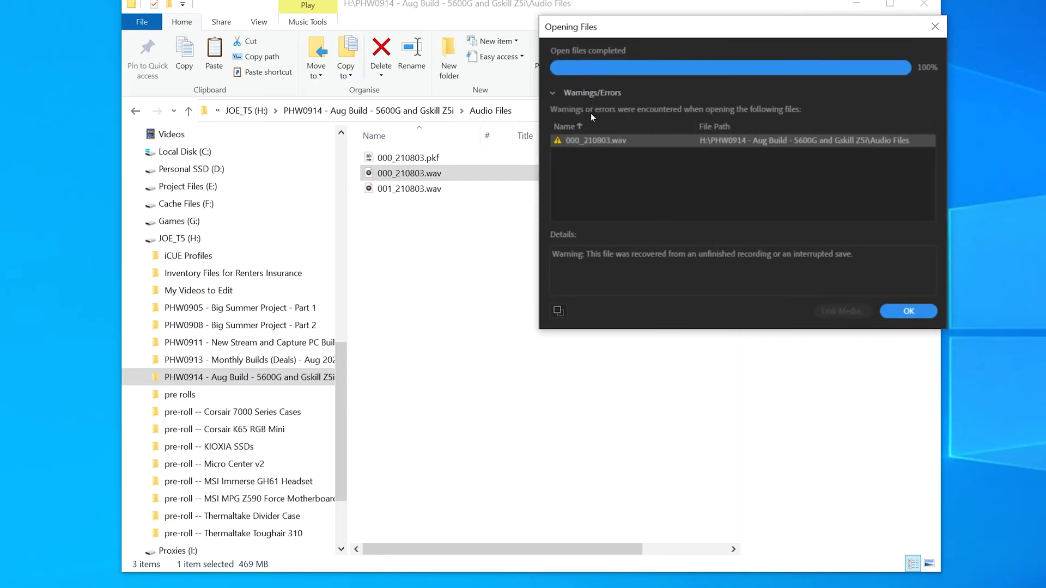
mouse_move(794, 117)
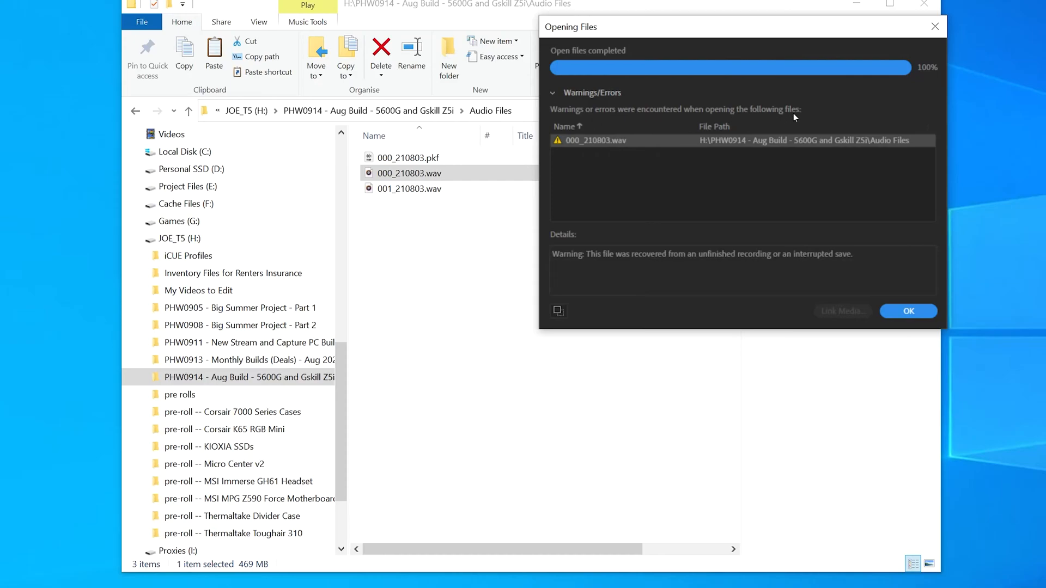
mouse_move(636, 262)
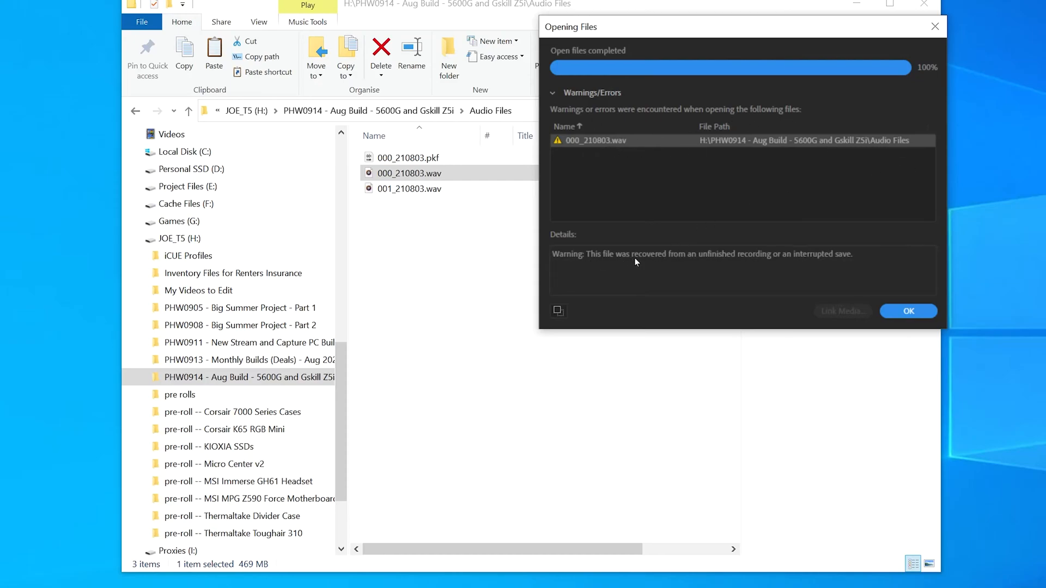
mouse_move(766, 266)
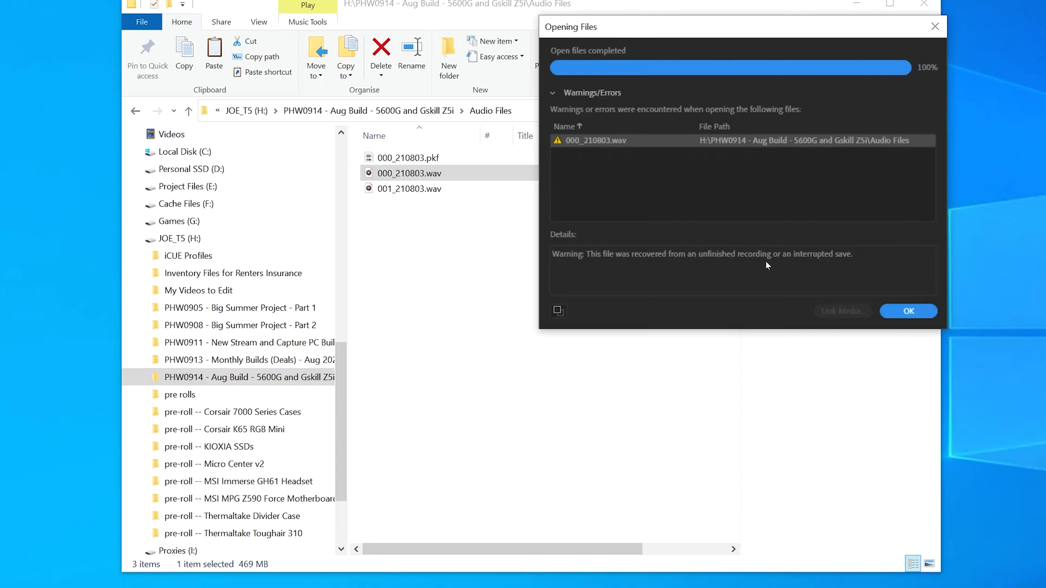
mouse_move(785, 271)
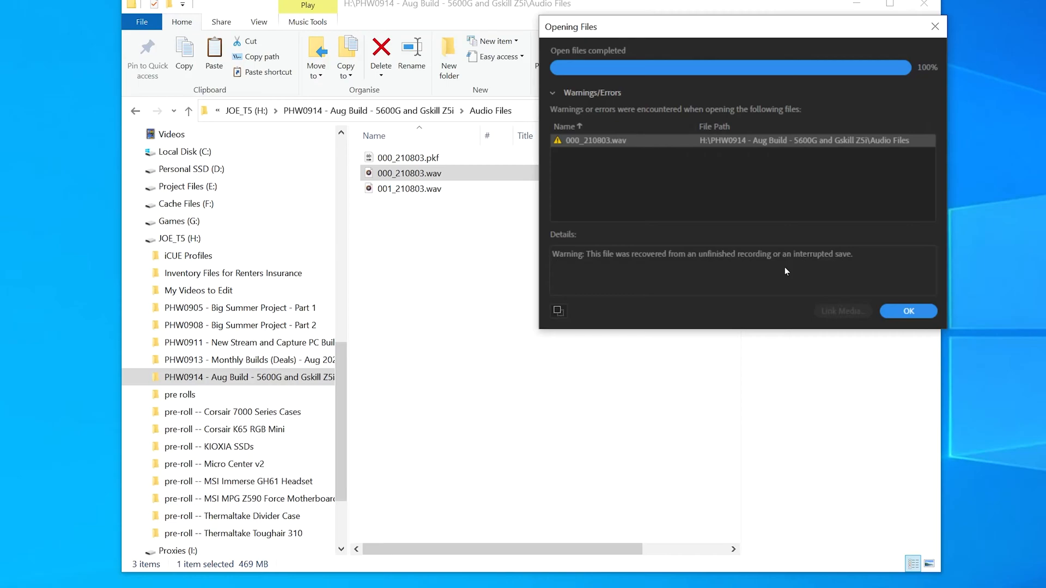
click(907, 311)
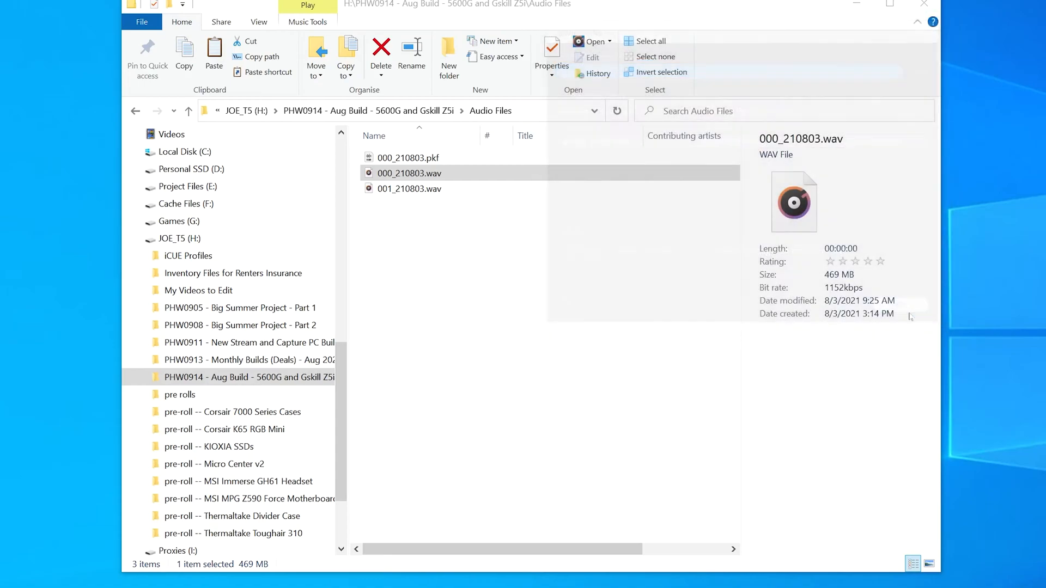
Maximize Audition, then play the 57-minute waveform from around 34 and 47 minutes, then stop.
double_click(409, 172)
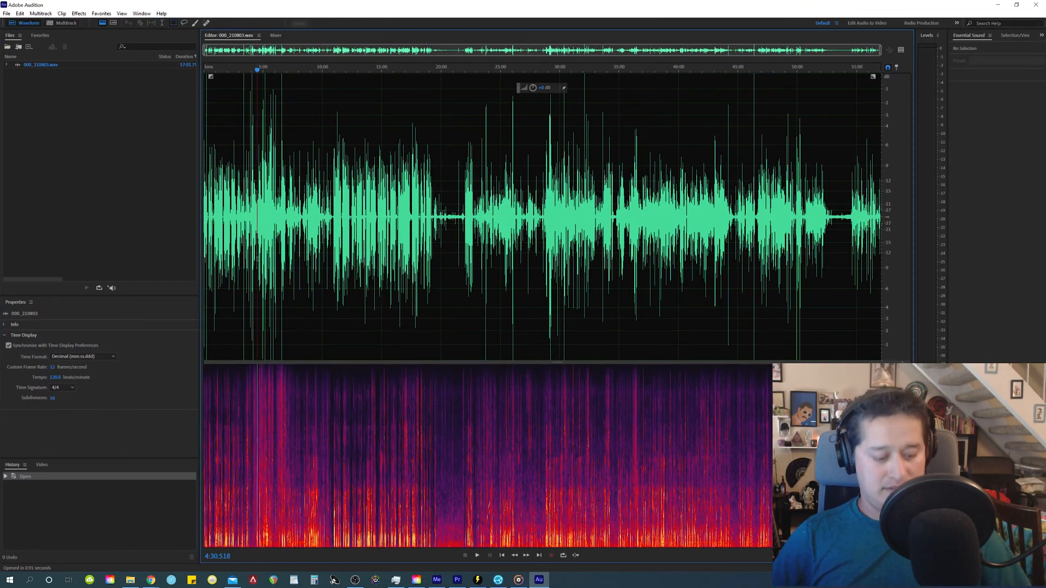
click(477, 555)
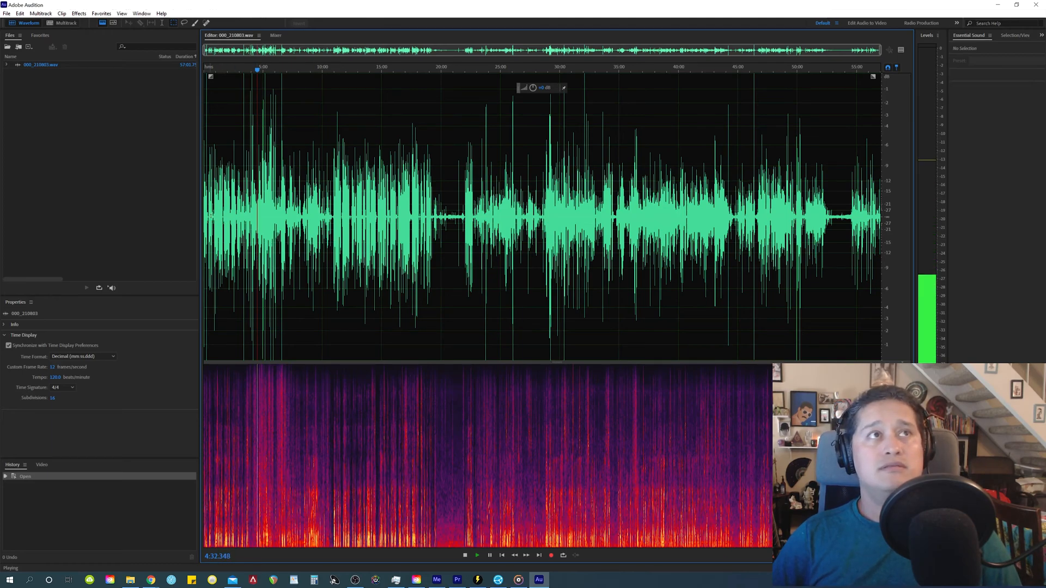
click(464, 555)
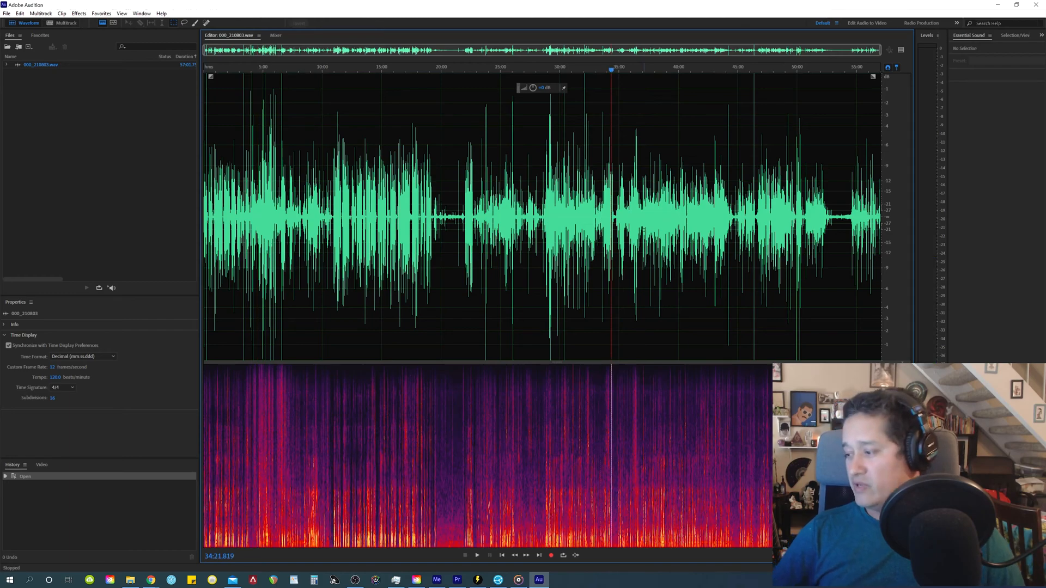
click(763, 70)
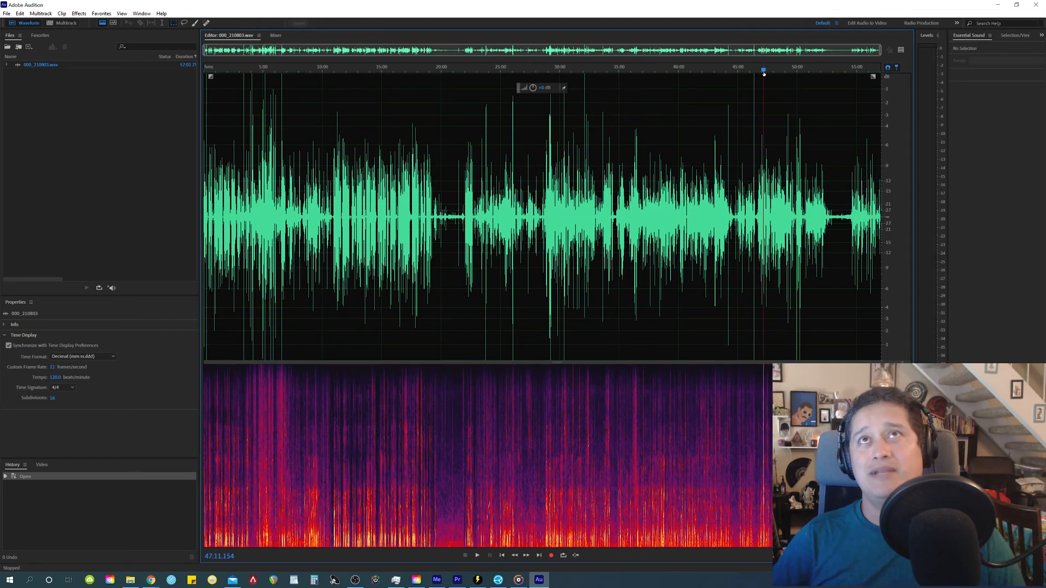
click(478, 555)
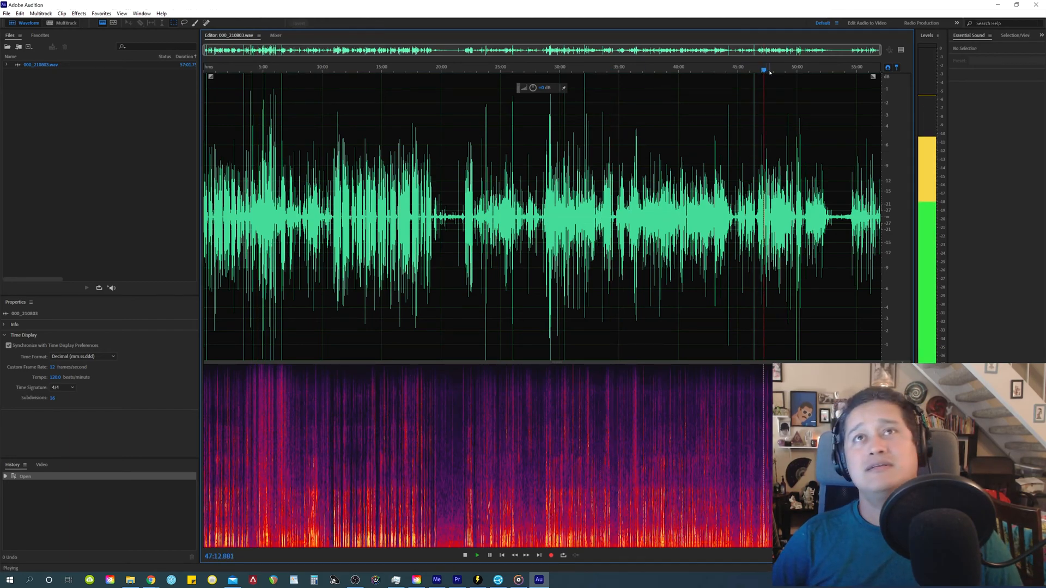
click(464, 556)
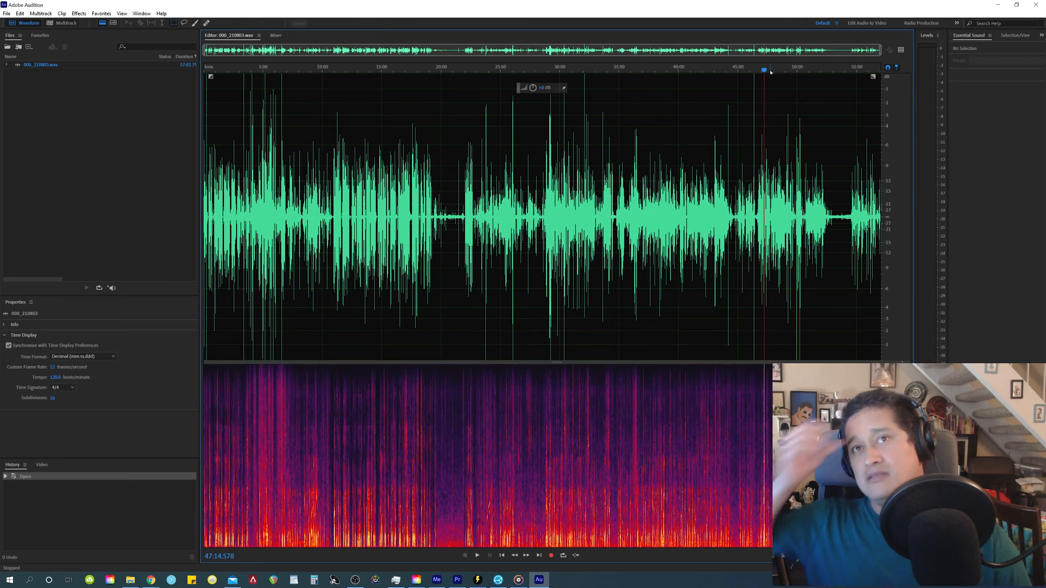